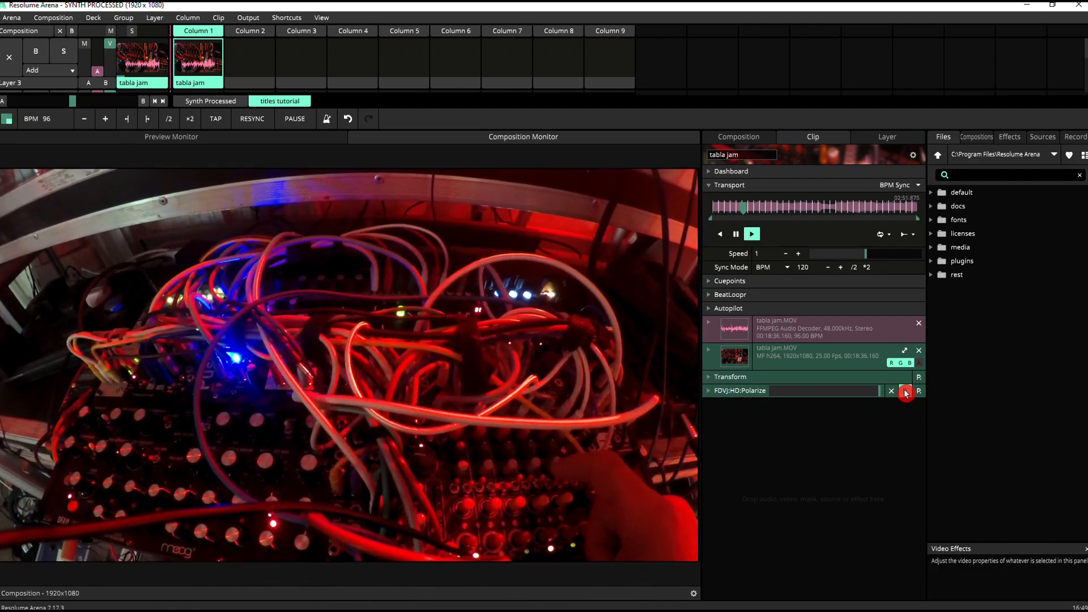
Re-enable the FDVJ:HD:Polarize effect on the tabla jam clip for the mirrored kaleidoscope look
left_click(905, 391)
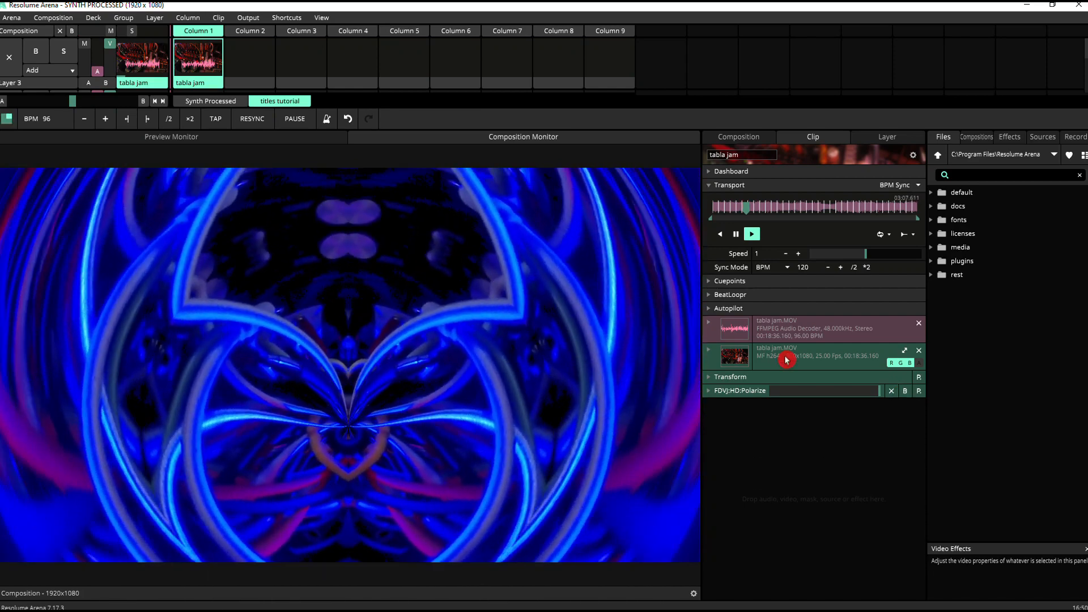
Search the Effects list for 'text' and add Text Animator to the clip
left_click(1010, 136)
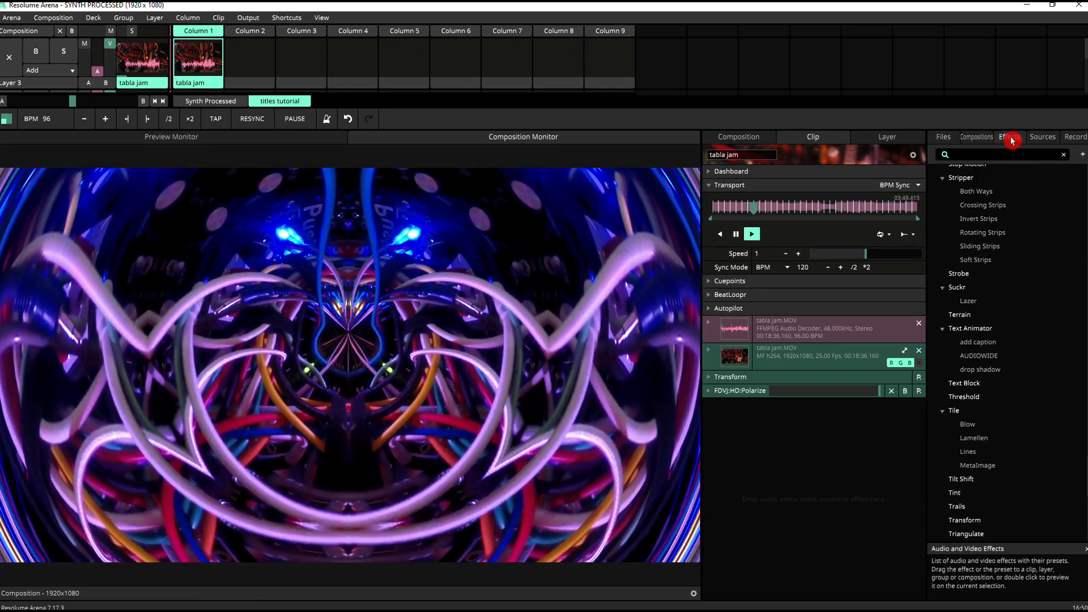
type("text")
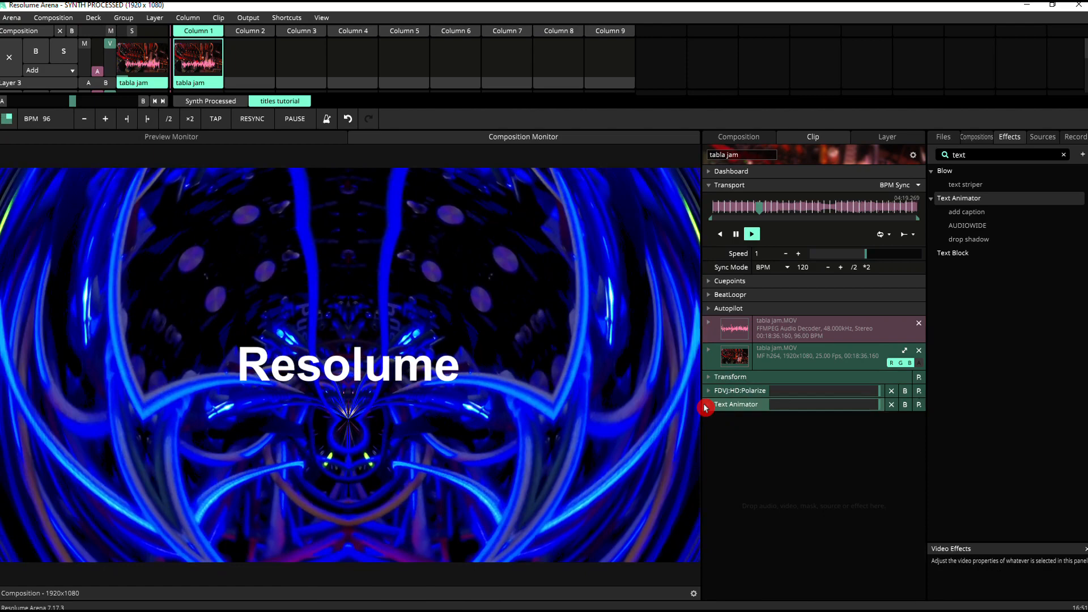
Set the Text Animator title to TABLA MODULAR JAM in Audiowide, coloured light blue
left_click(708, 404)
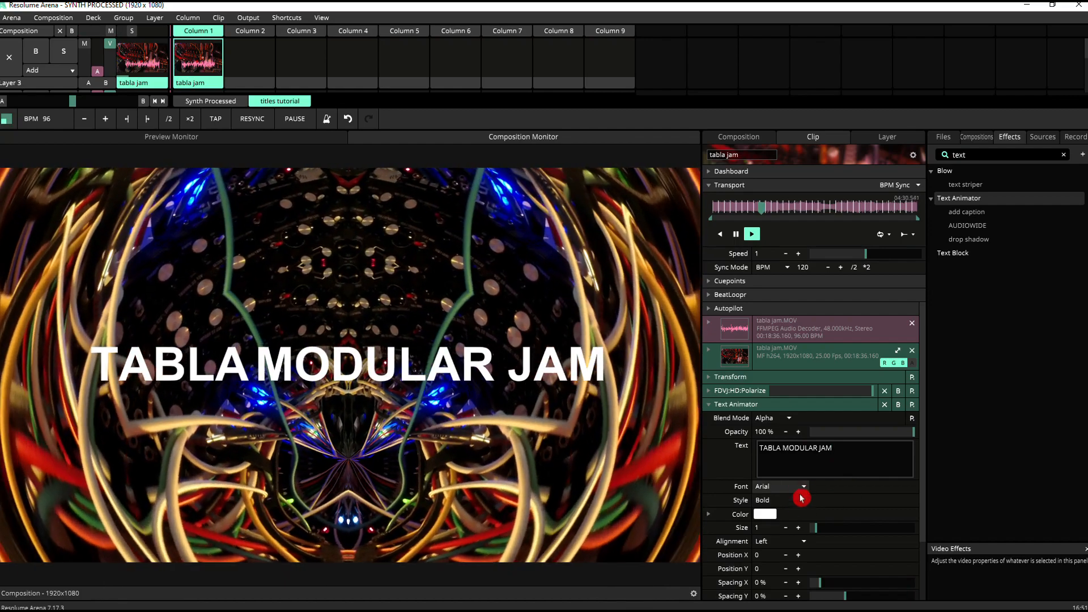
left_click(798, 486)
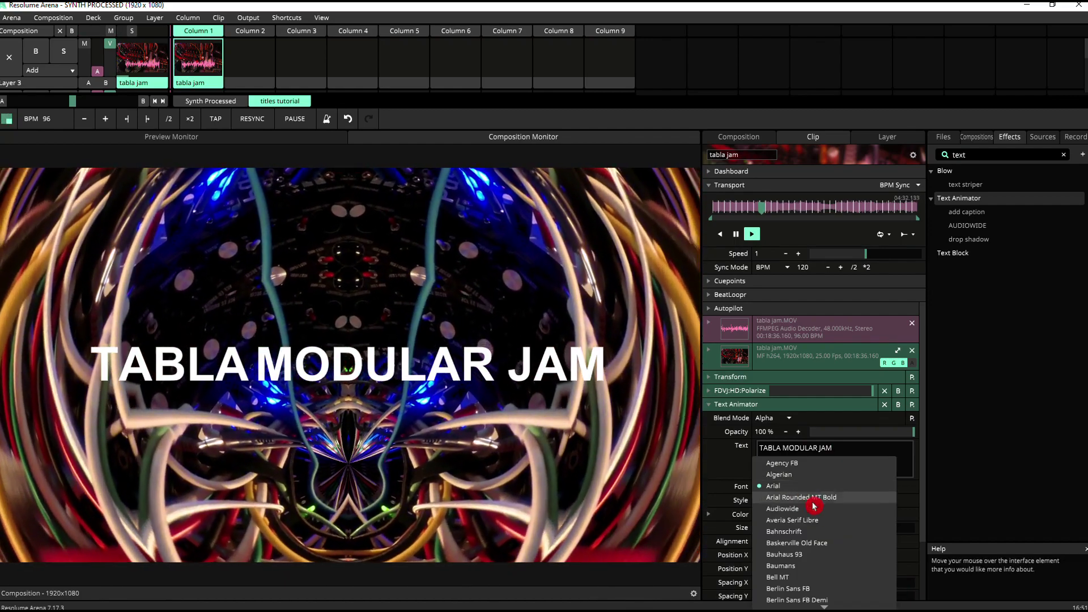
left_click(782, 508)
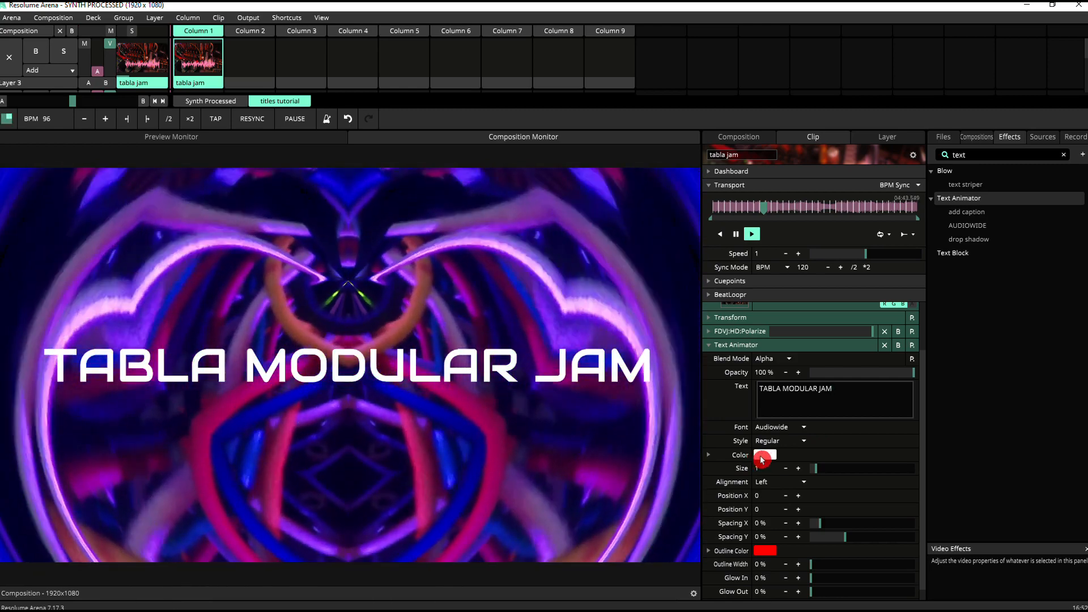
left_click(764, 455)
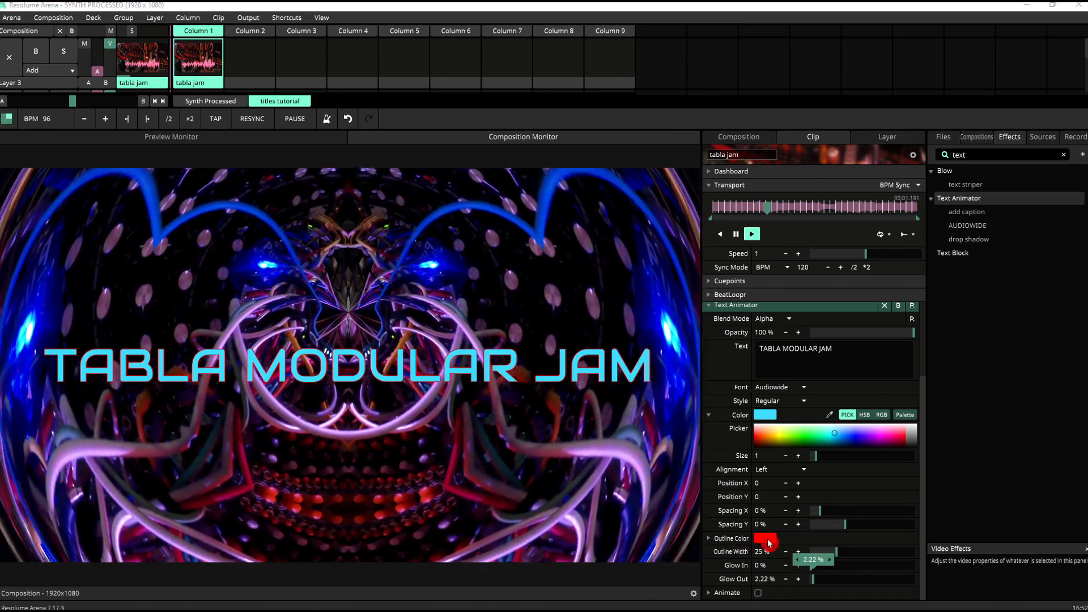
Give the title a dark blue outline about 56% wide and enable Animate
left_click(765, 540)
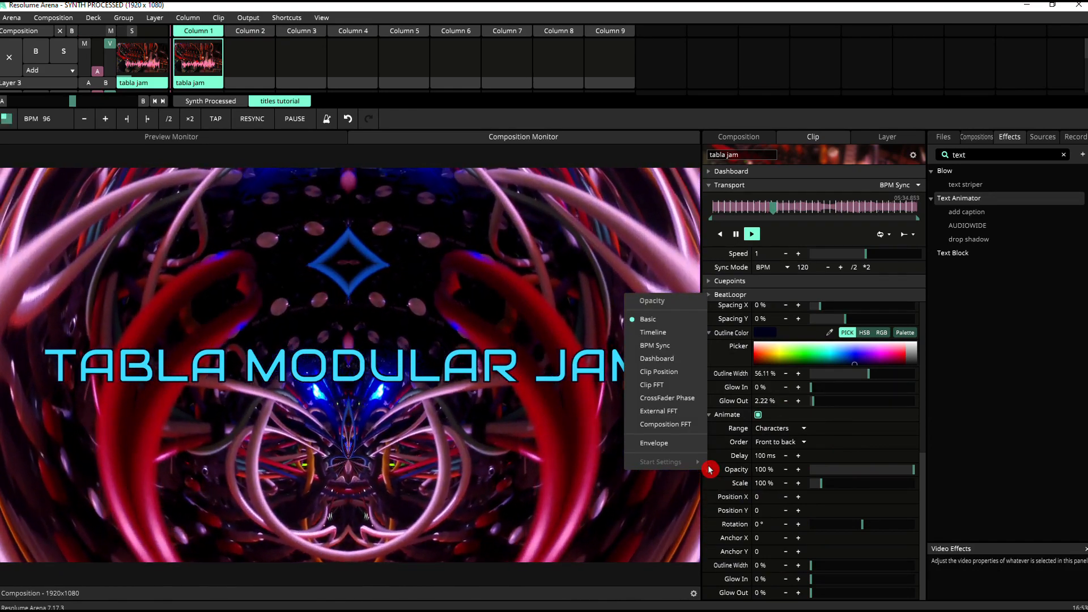
mouse_move(679, 381)
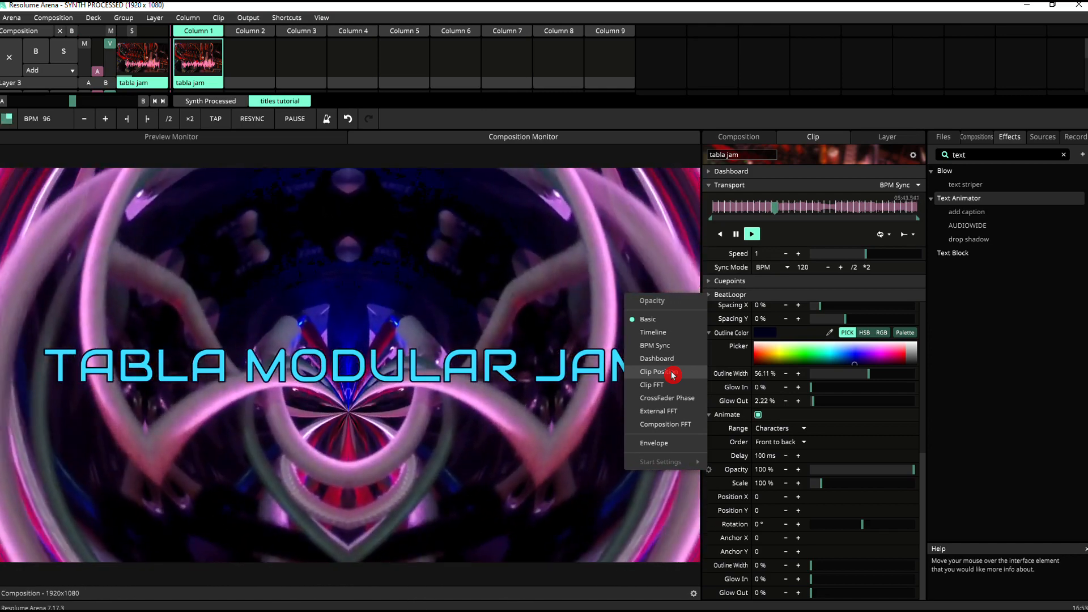
Link title opacity to Clip Position through an envelope with a Hold curve
left_click(653, 371)
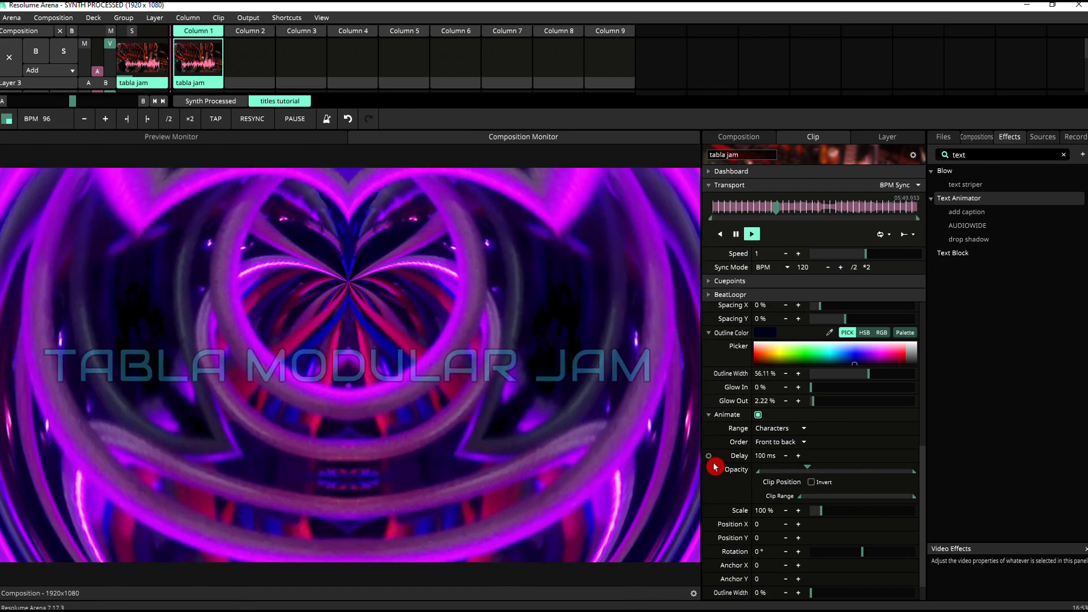
left_click(715, 470)
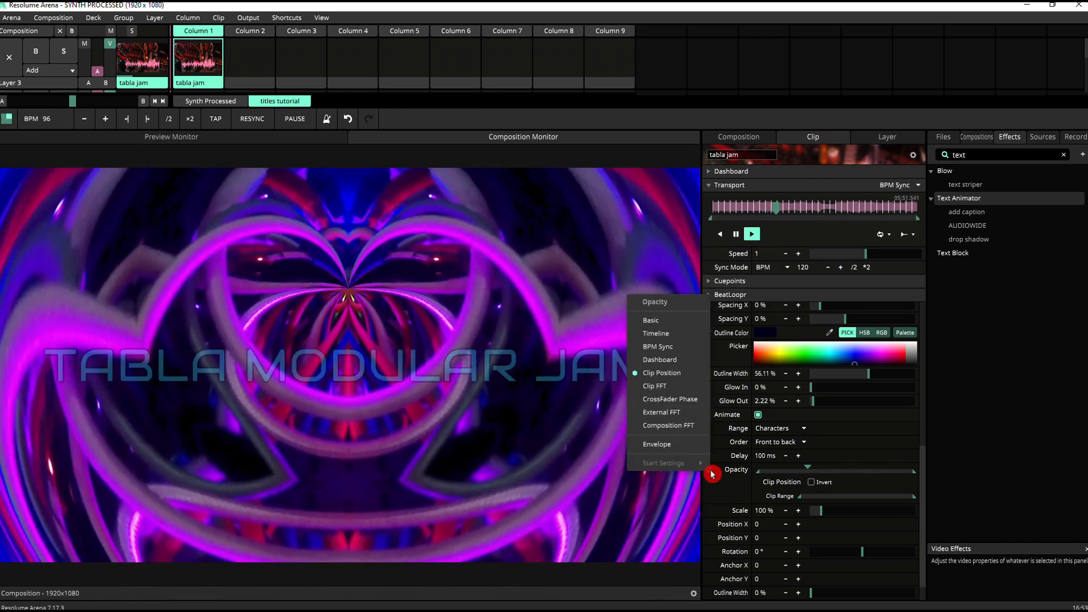
left_click(657, 445)
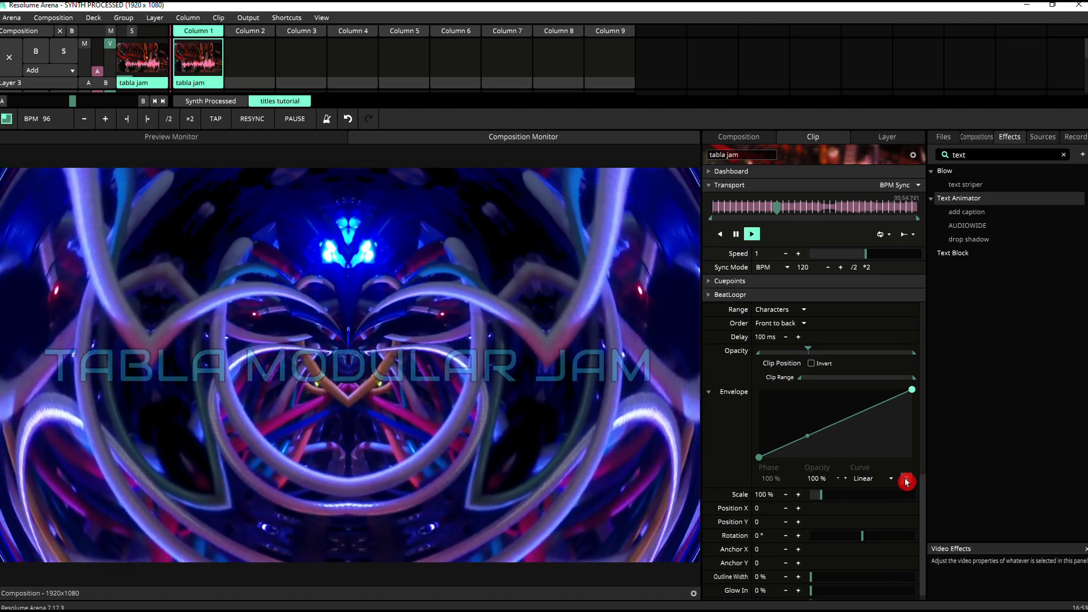
left_click(907, 481)
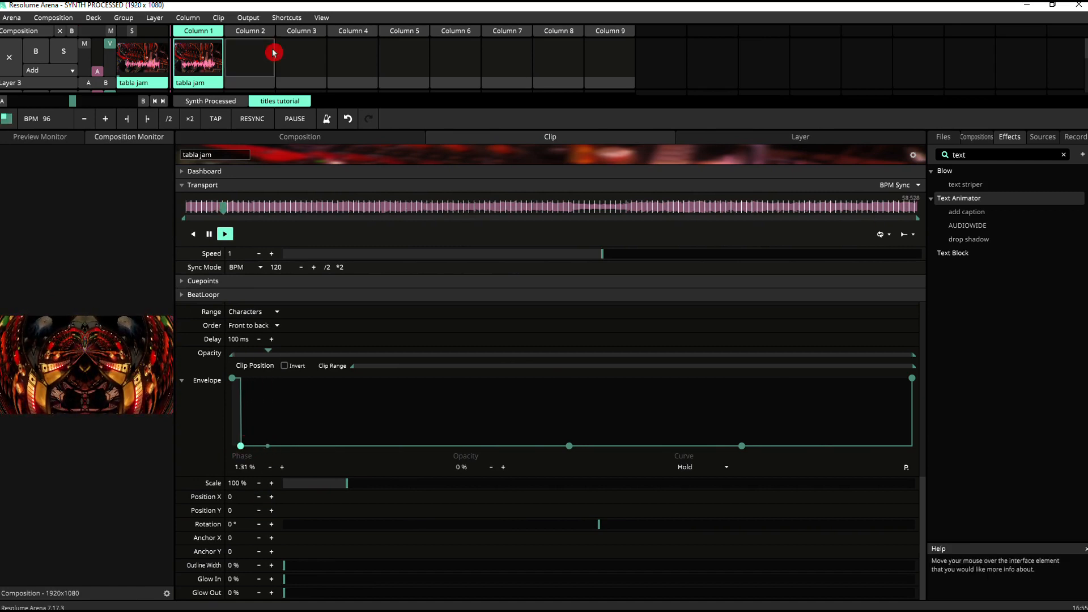
Retrigger the tabla jam clip thumbnail to replay it from the start
left_click(197, 59)
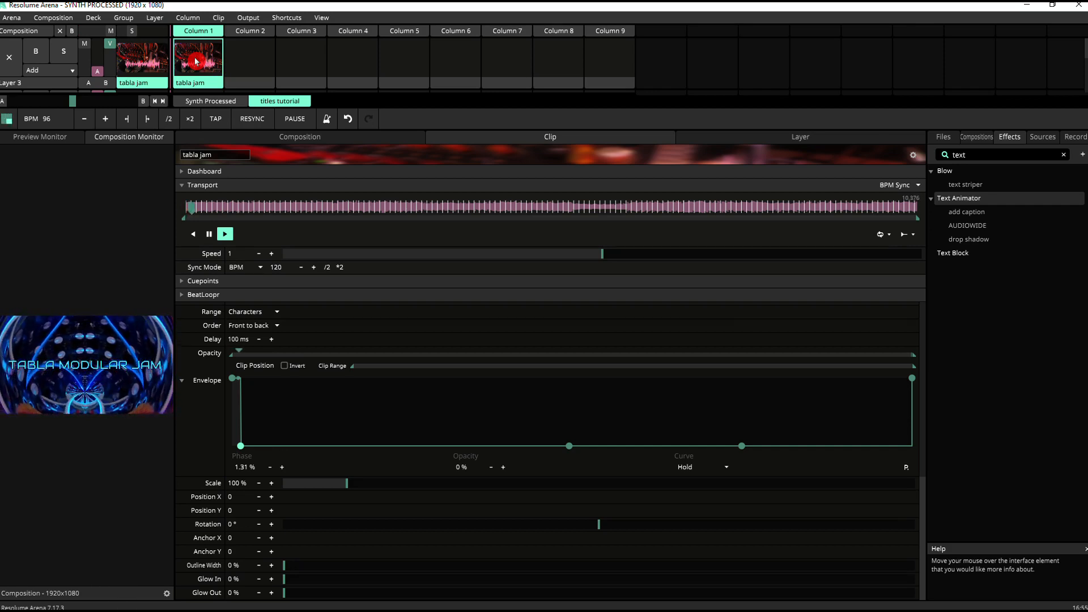
mouse_move(282, 439)
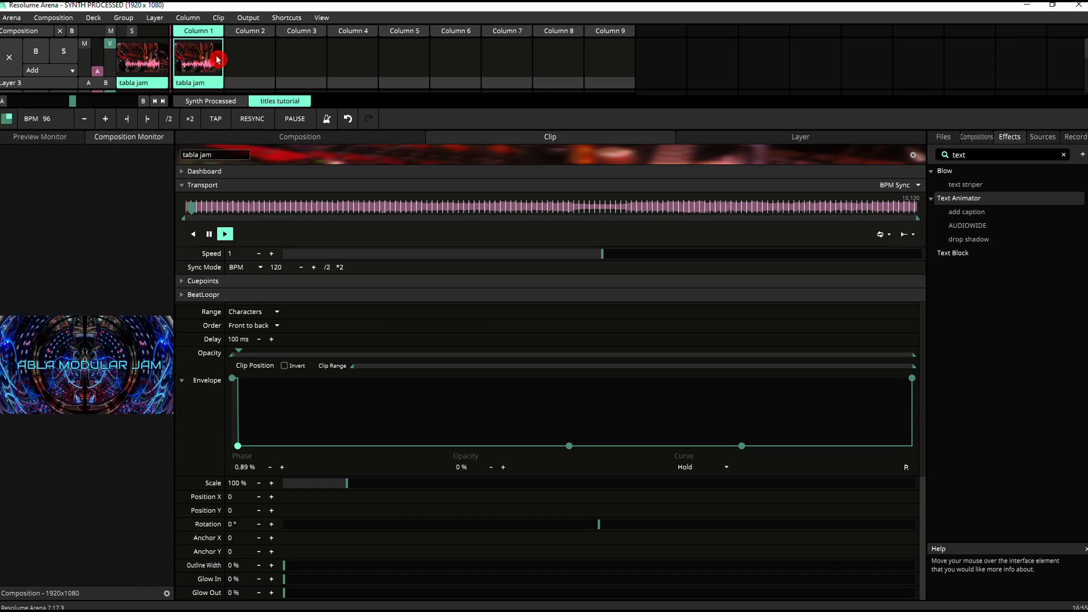
Collapse the title's Text Animator and add a second one reading 'end credits'
left_click(182, 294)
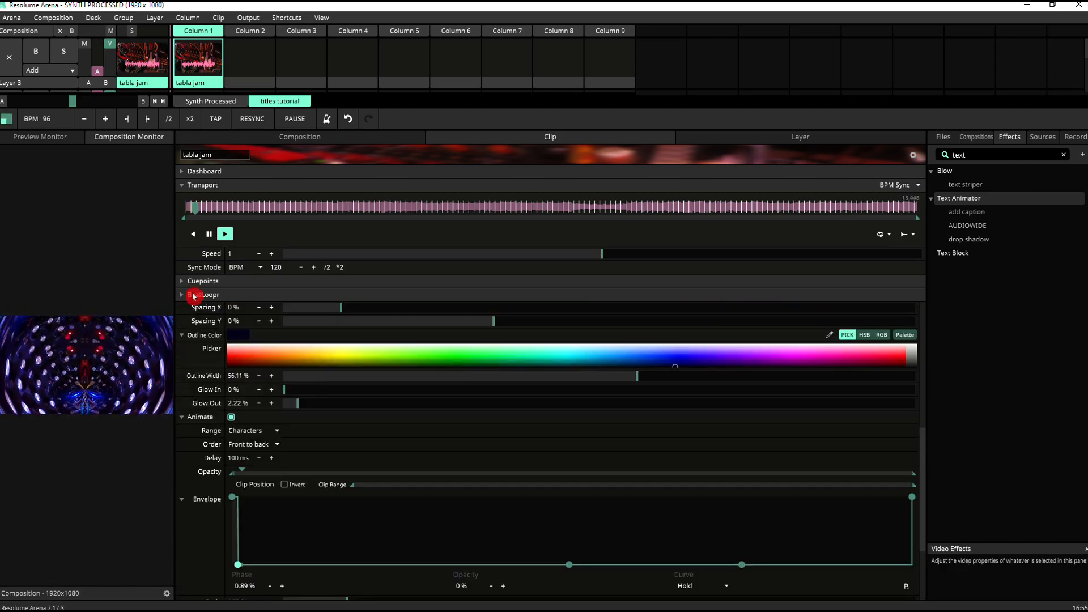
left_click(182, 309)
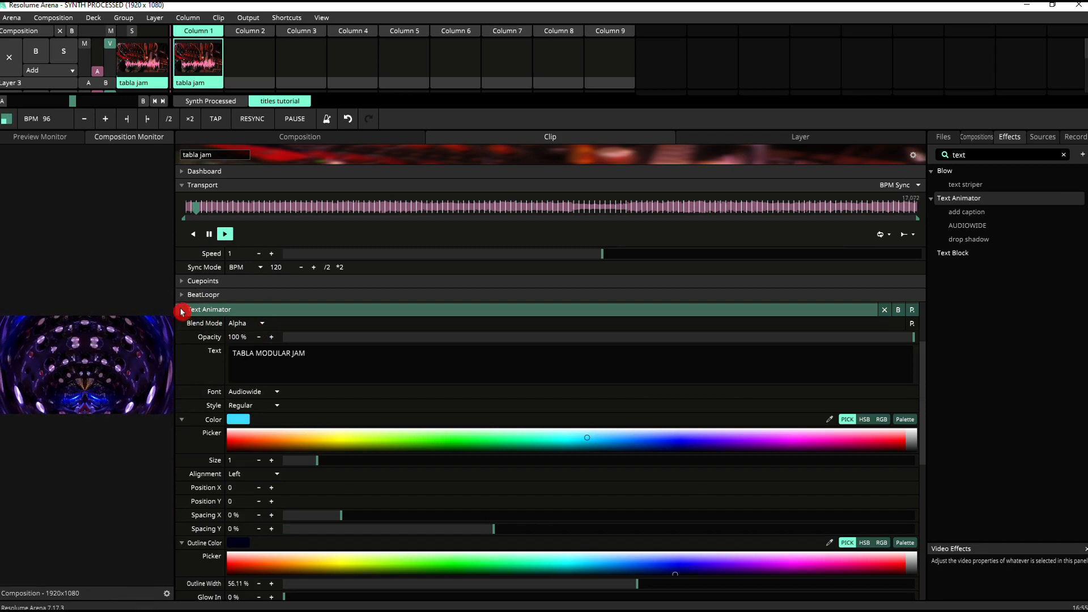
left_click(181, 310)
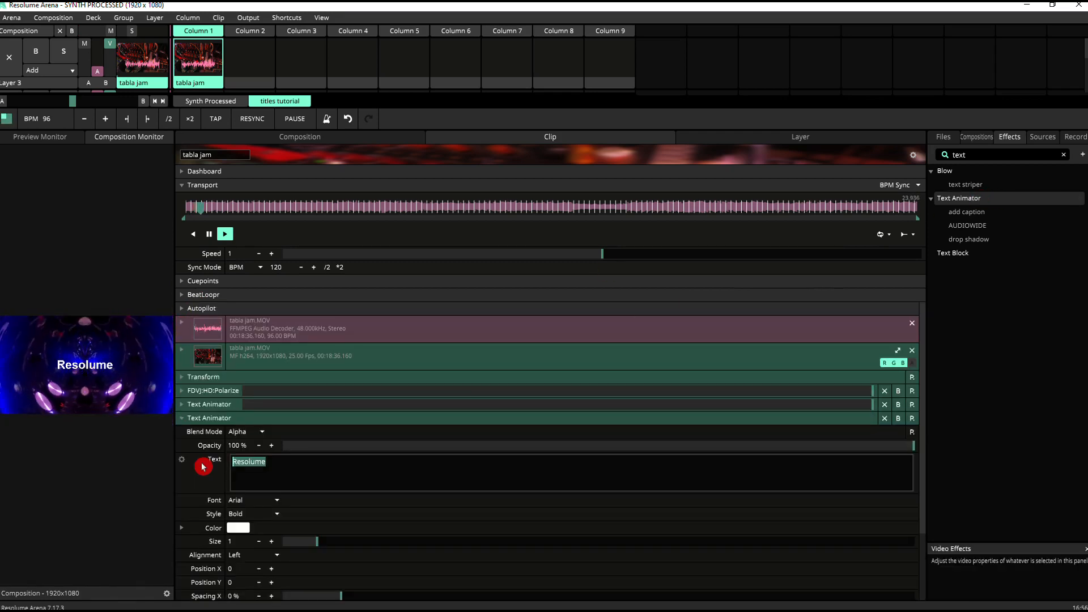
type("end")
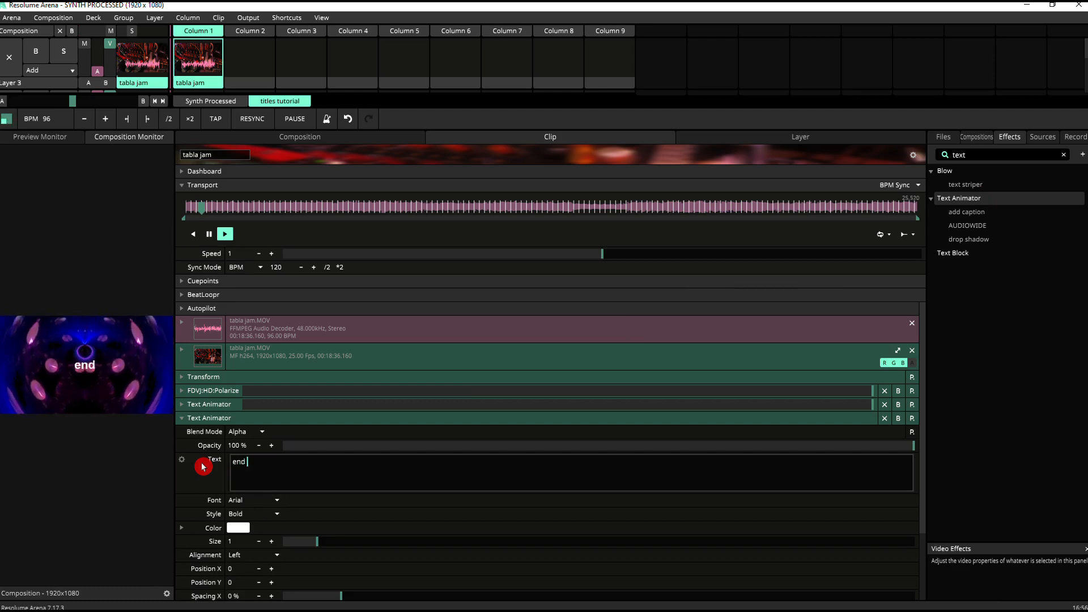
type("cred")
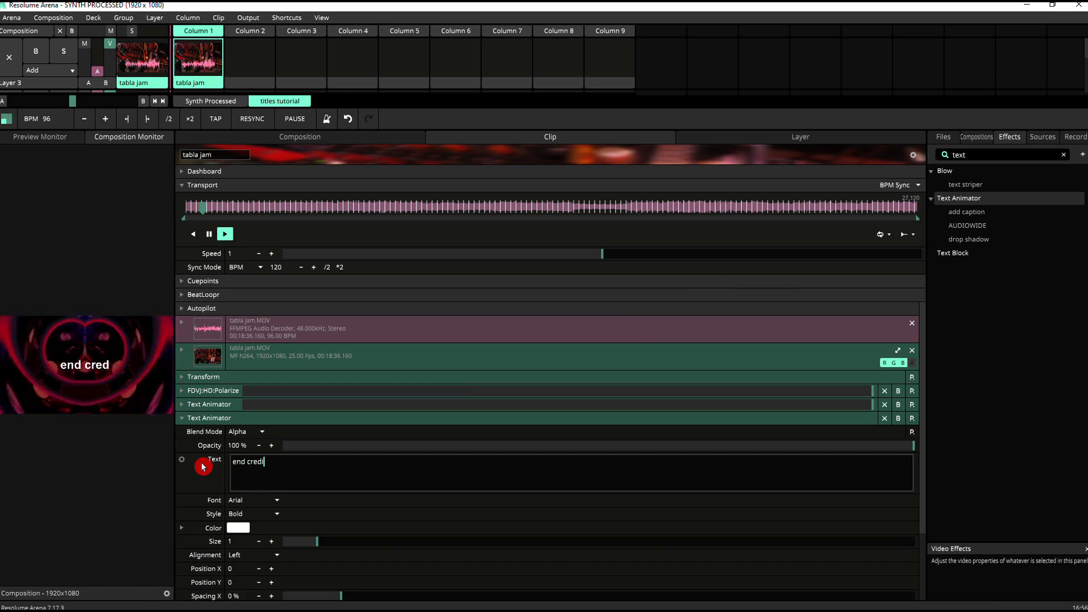
type("its")
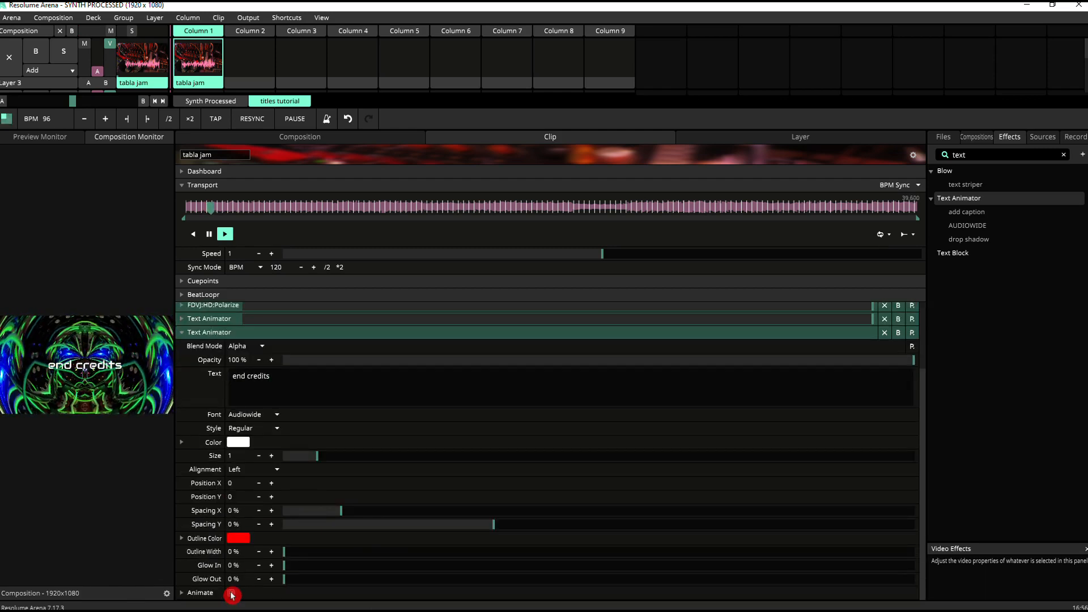
Enable Animate on end credits and tie opacity to Clip Position via an envelope
left_click(181, 592)
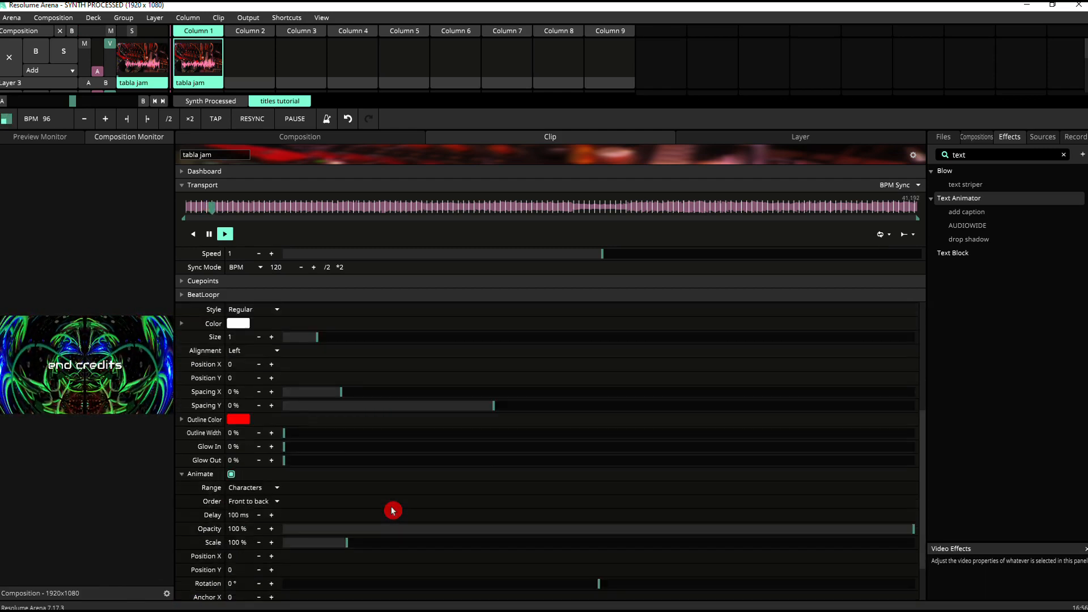
scroll("down", 3)
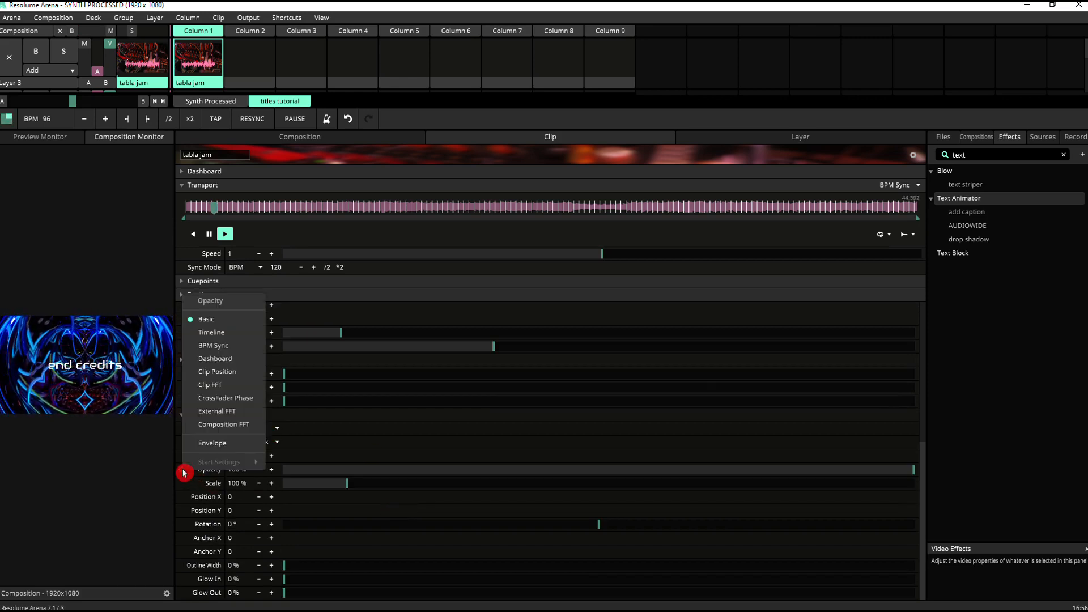
mouse_move(211, 332)
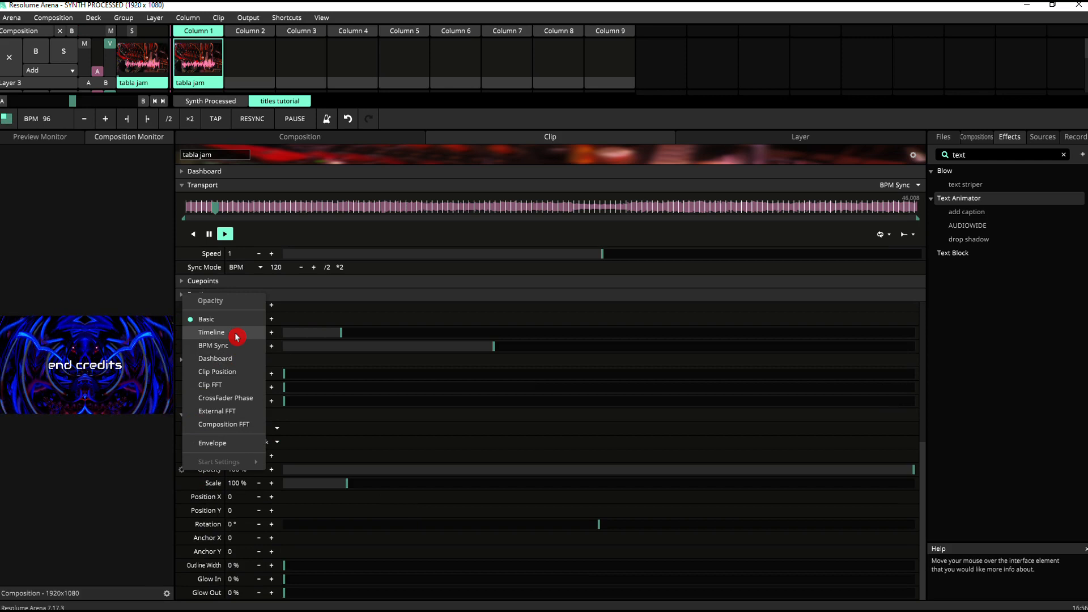
mouse_move(232, 378)
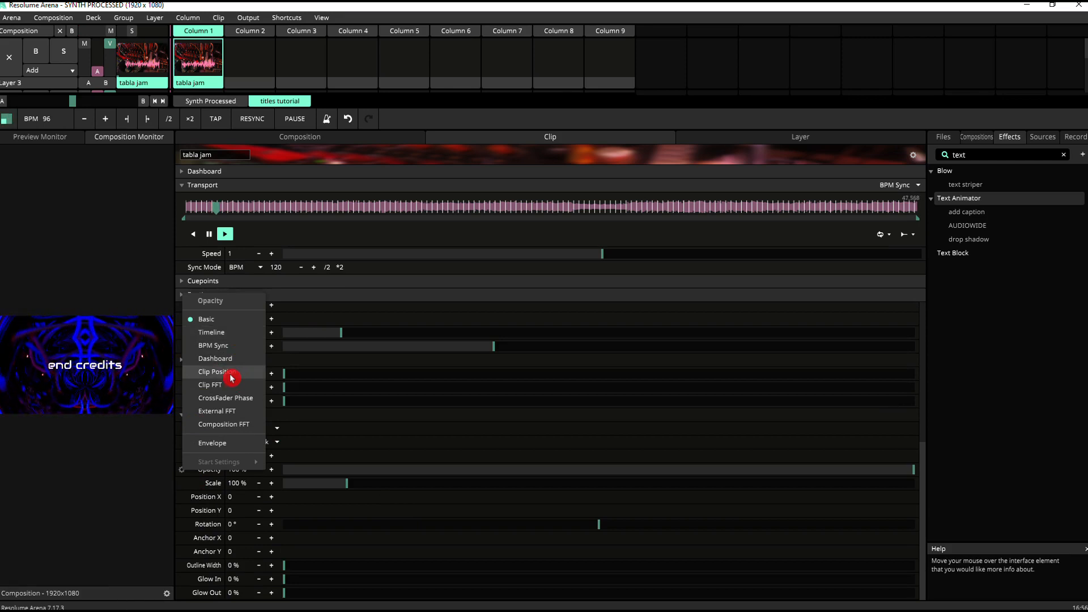
left_click(213, 371)
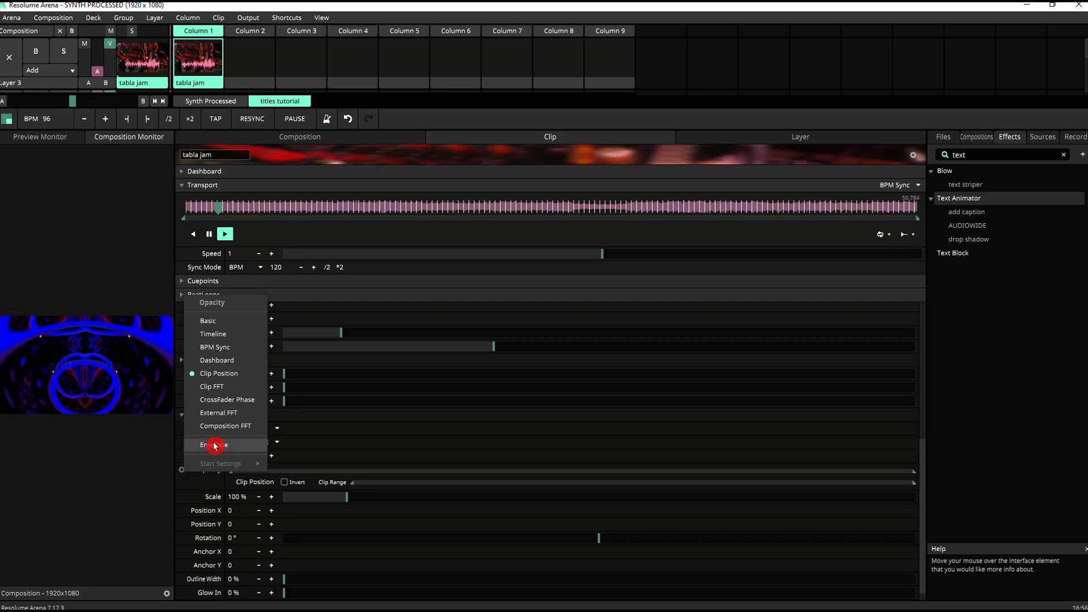
left_click(216, 444)
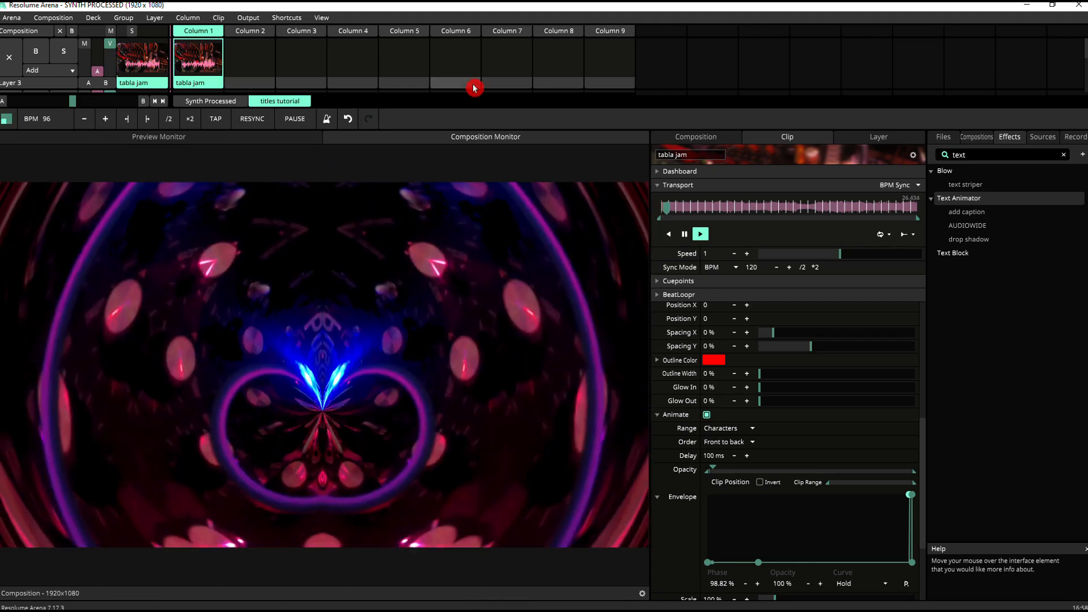
Right-click the tabla jam clip thumbnail to reach Render To File
right_click(197, 59)
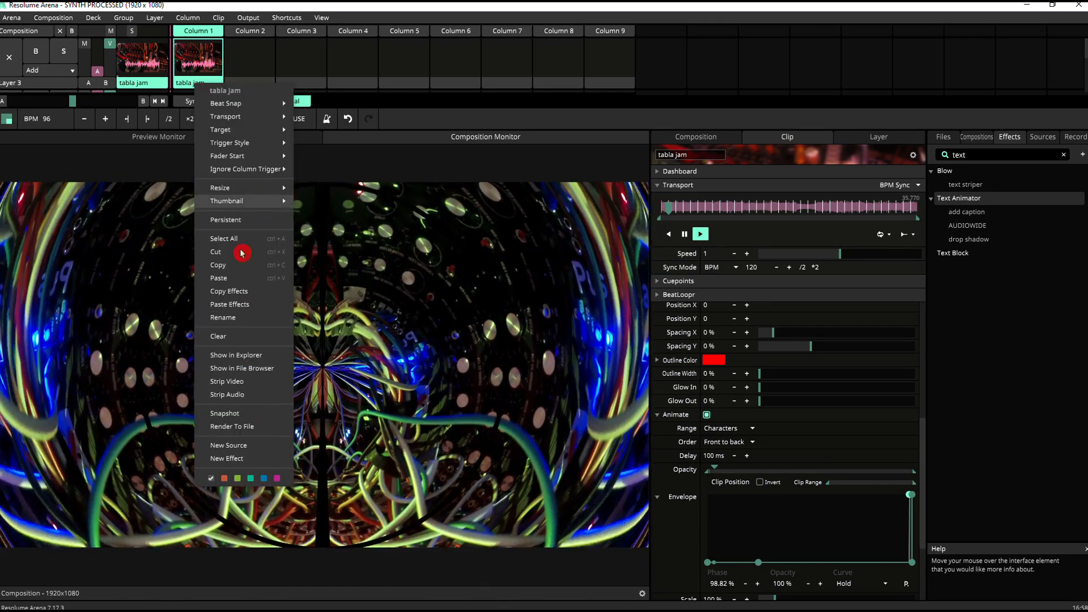
mouse_move(242, 426)
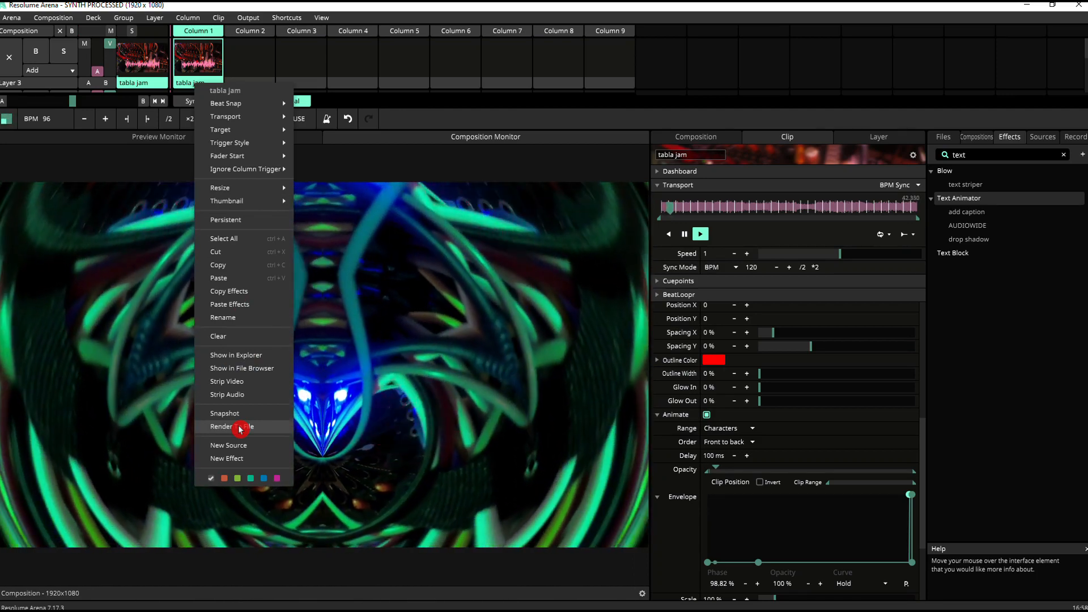
mouse_move(656, 11)
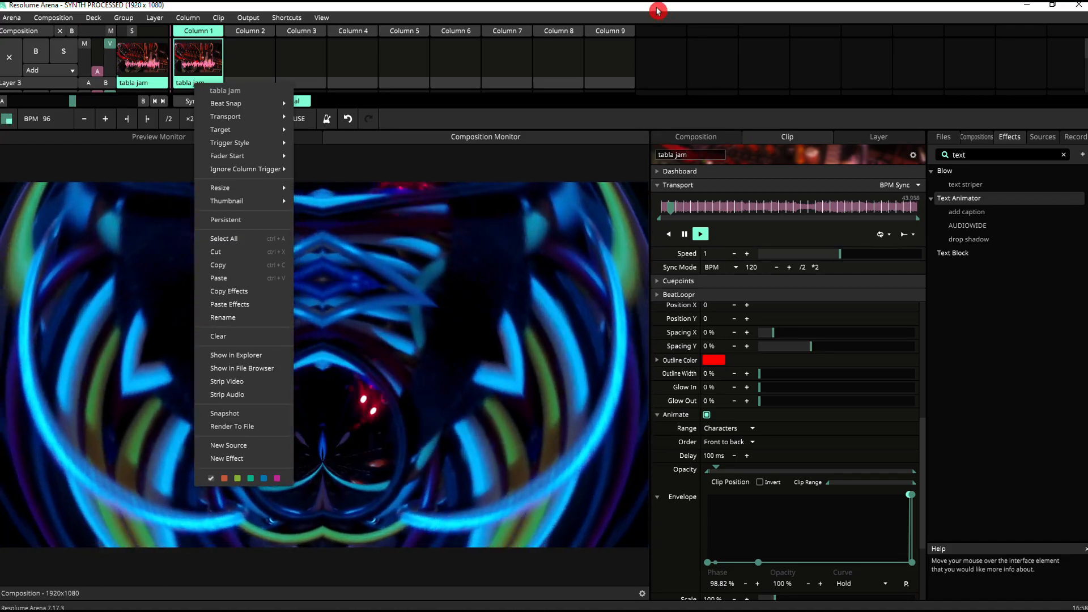